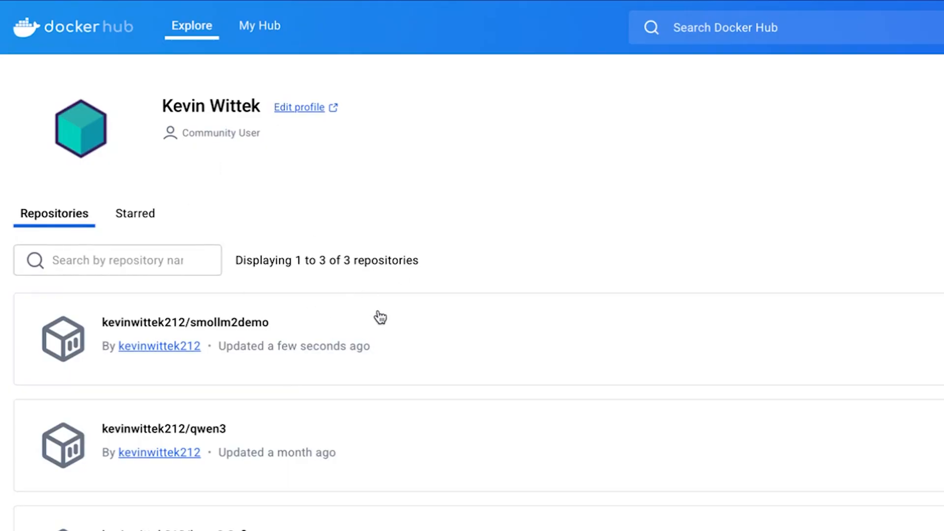
Leave the Docker Hub profile, which lists smollm2demo, and return to the Terminal.
{"action": "left_click", "coordinate": [185, 322]}
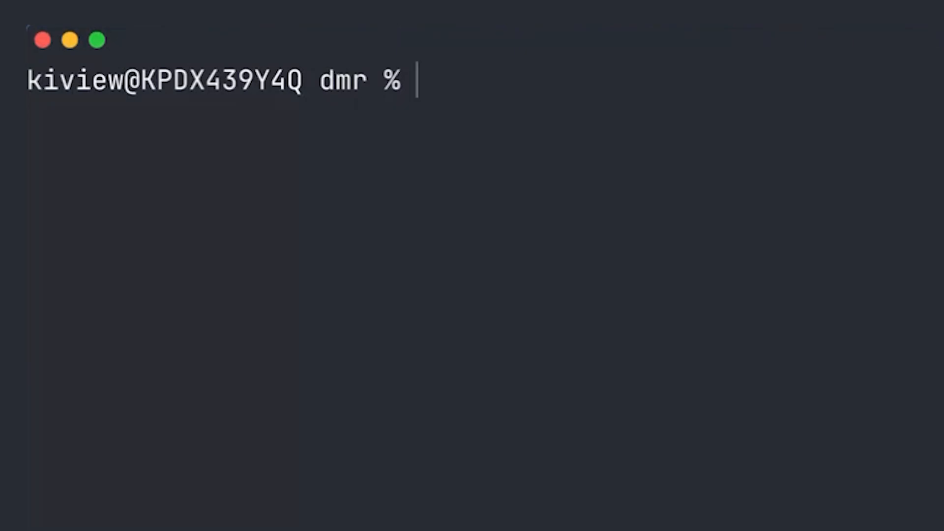
Pull the ai/smollm2 model with docker model pull, served from the 258.06 MB cache.
{"action": "type", "text": "docker model pu"}
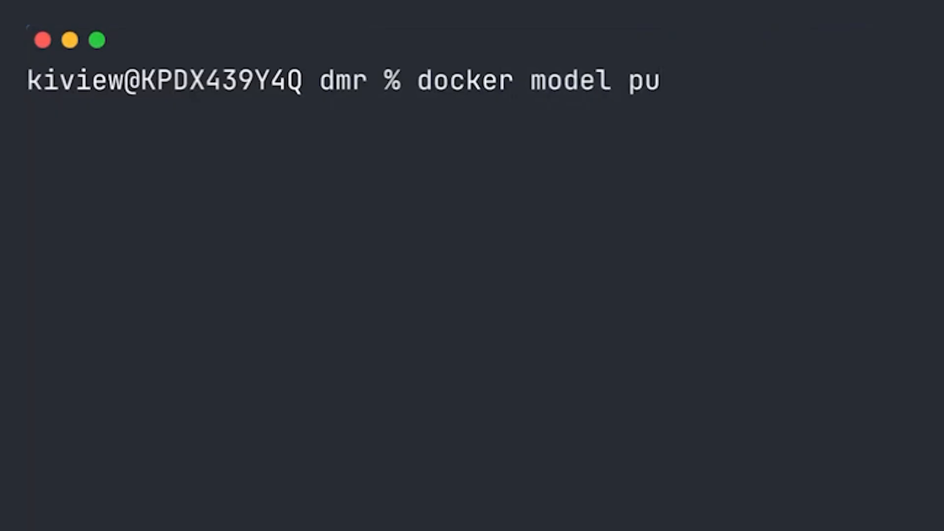
{"action": "type", "text": "ll ai/smollm"}
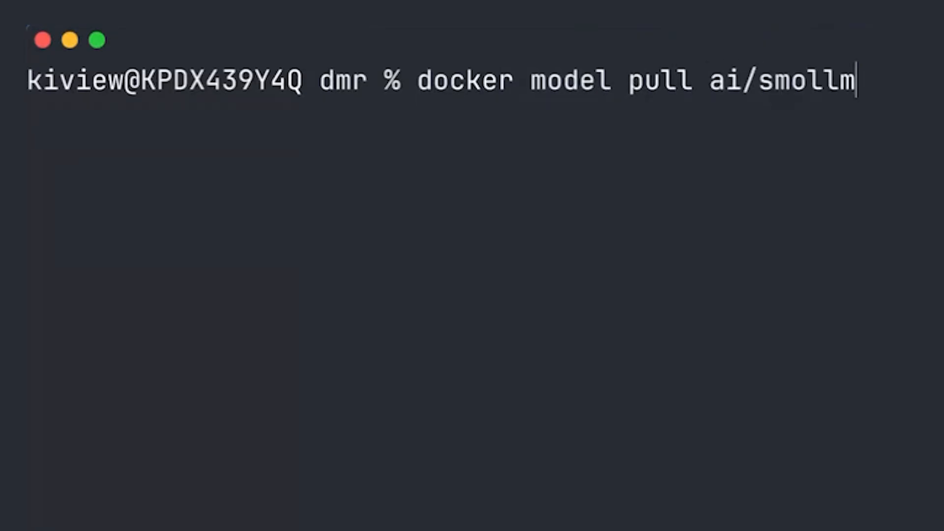
{"action": "type", "text": "2"}
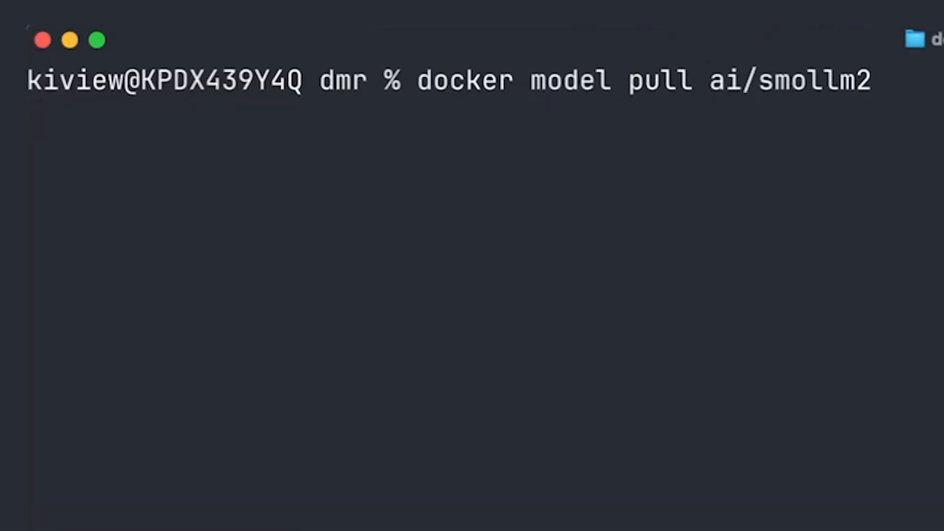
{"action": "key", "text": "Return"}
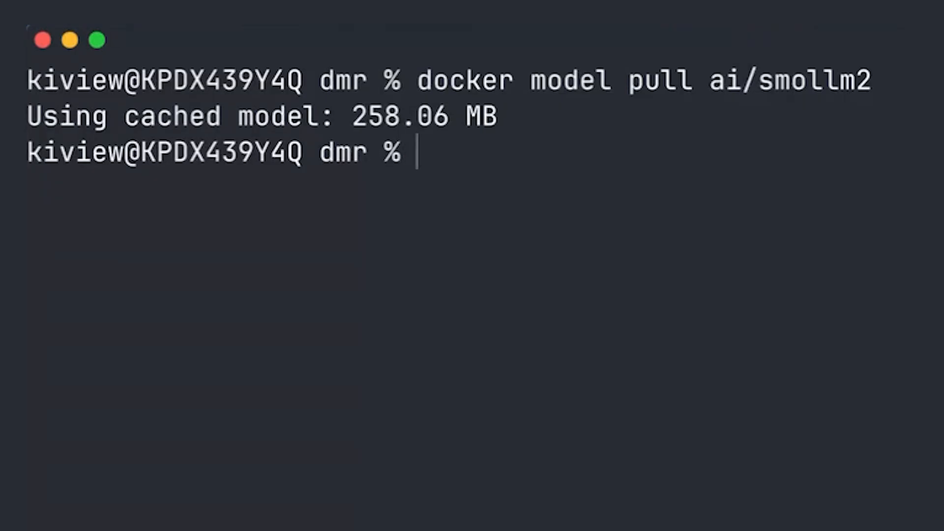
{"action": "type", "text": "dock"}
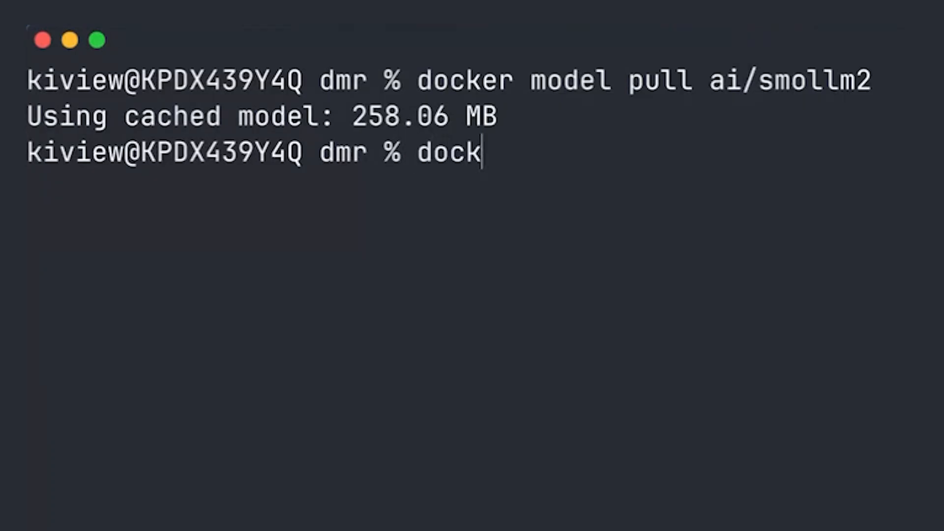
Tag ai/smollm2 as kevinwittek212/smollm2demo with docker model tag.
{"action": "type", "text": "er model tag"}
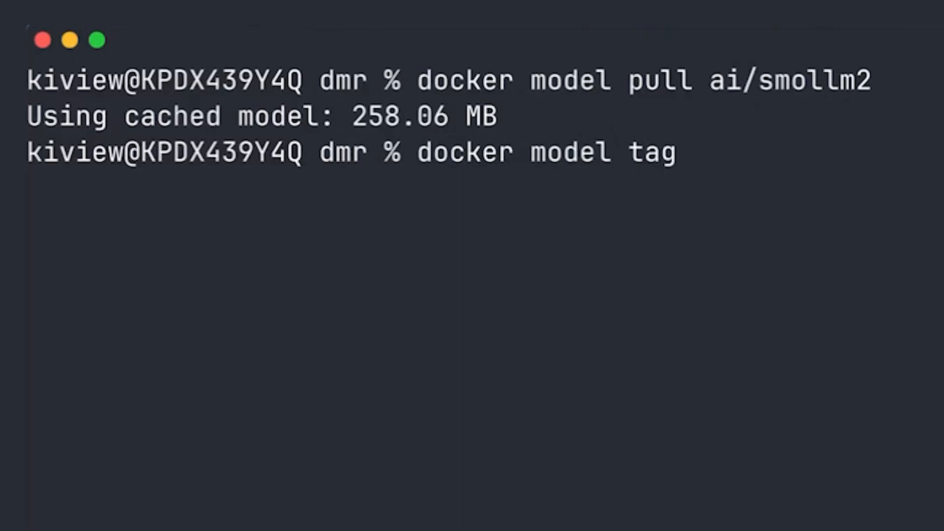
{"action": "type", "text": "ai/s"}
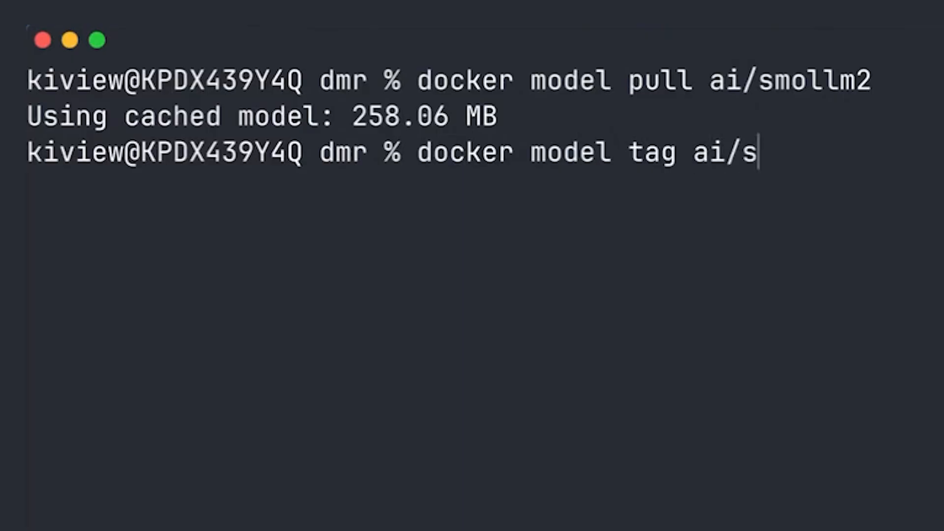
{"action": "type", "text": "mollm2"}
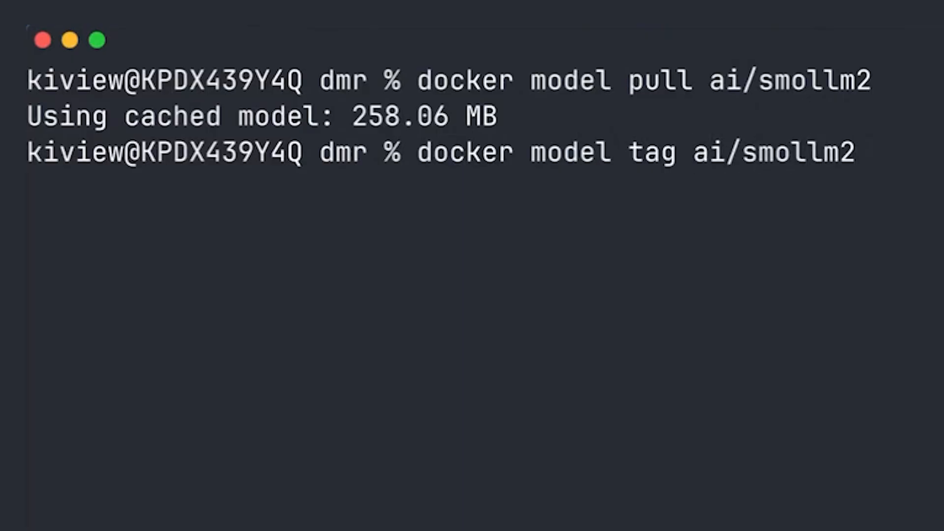
{"action": "type", "text": "kevinwittek"}
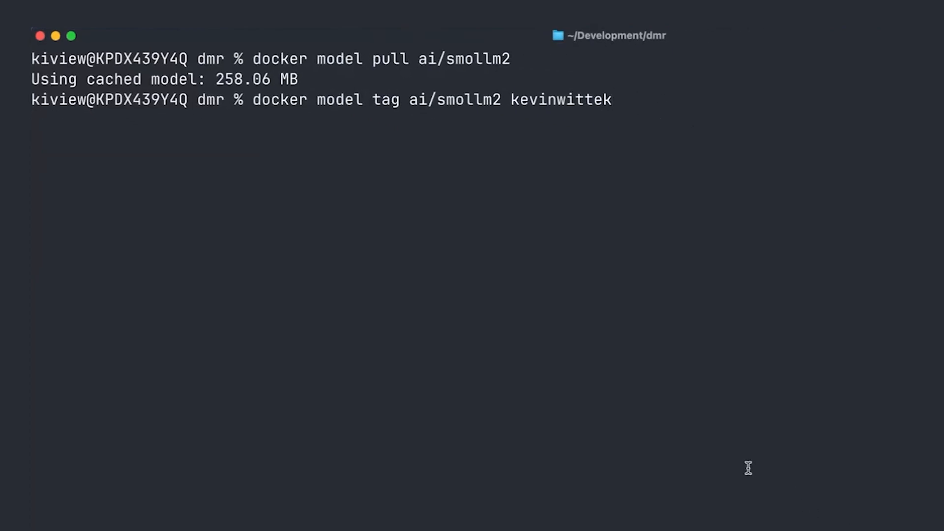
{"action": "type", "text": "212"}
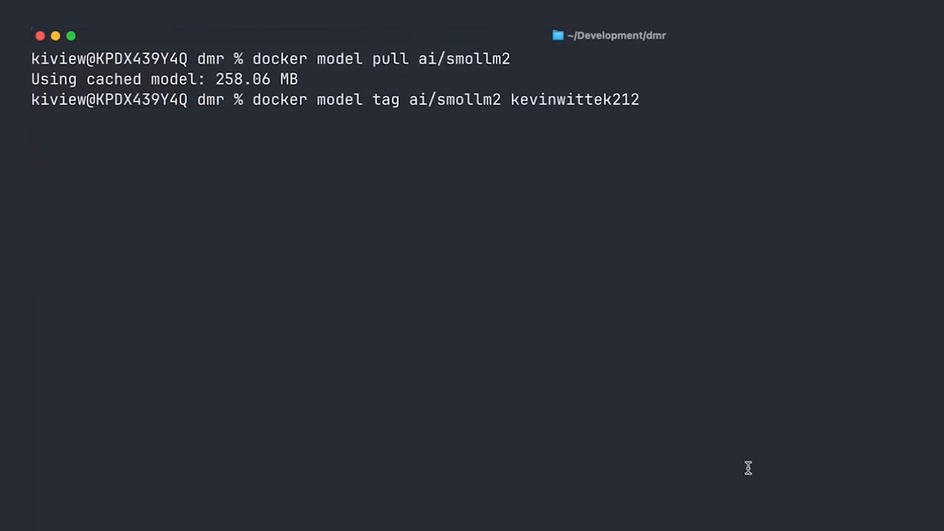
{"action": "type", "text": "/smo"}
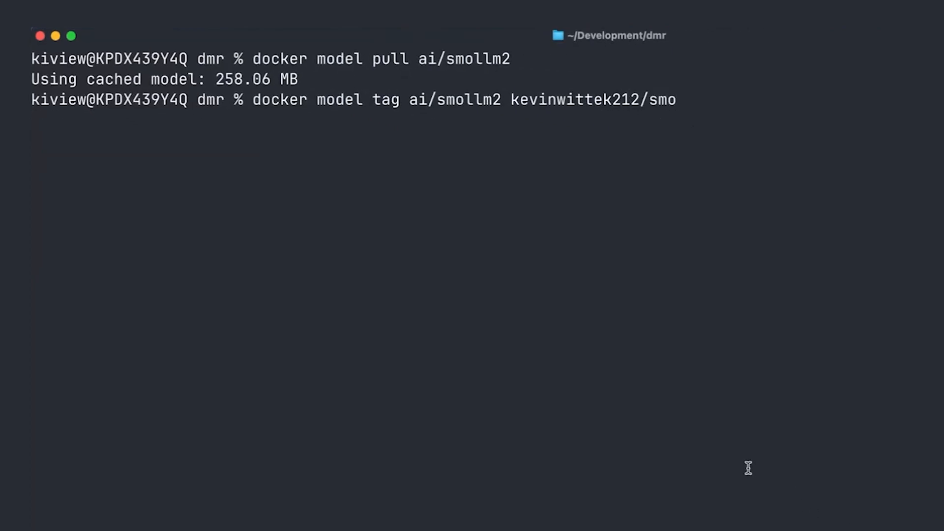
{"action": "type", "text": "llm2demo"}
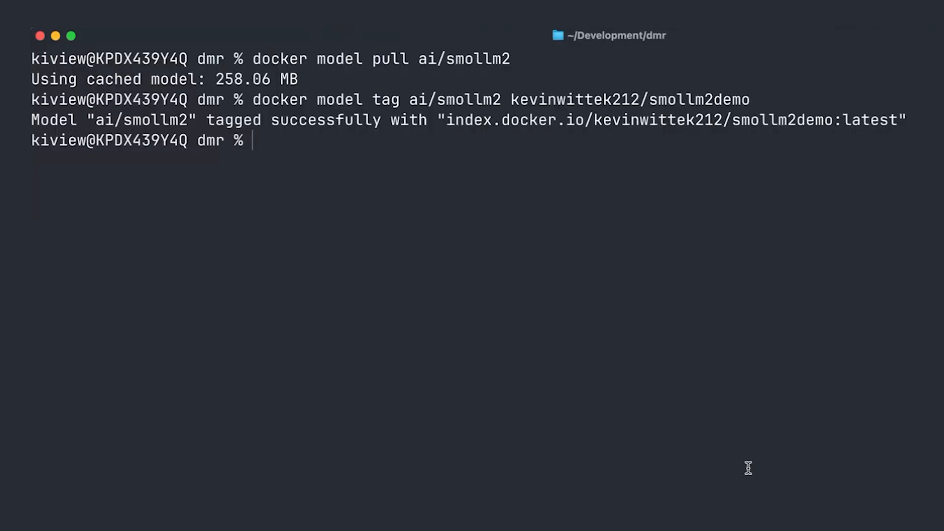
{"action": "type", "text": "docker model p"}
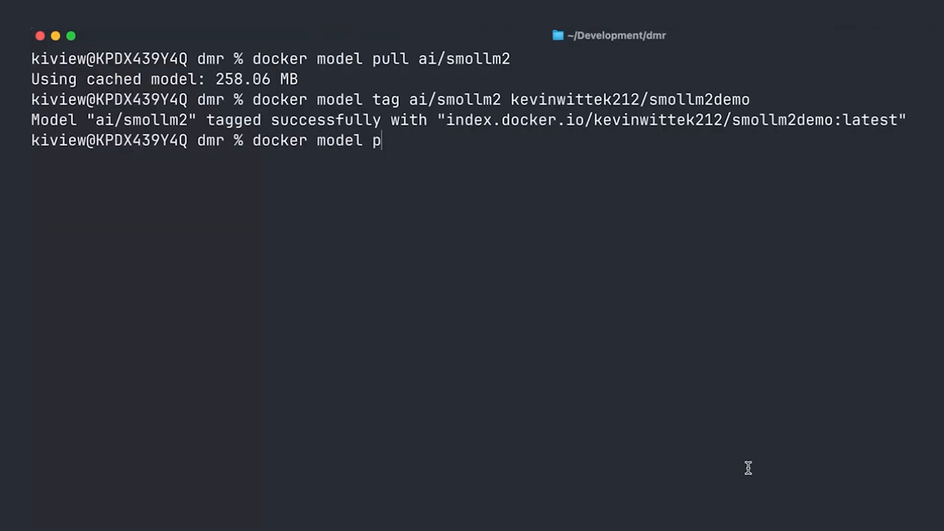
Push kevinwittek212/smollm2demo to Docker Hub with docker model push.
{"action": "type", "text": "ush kevin"}
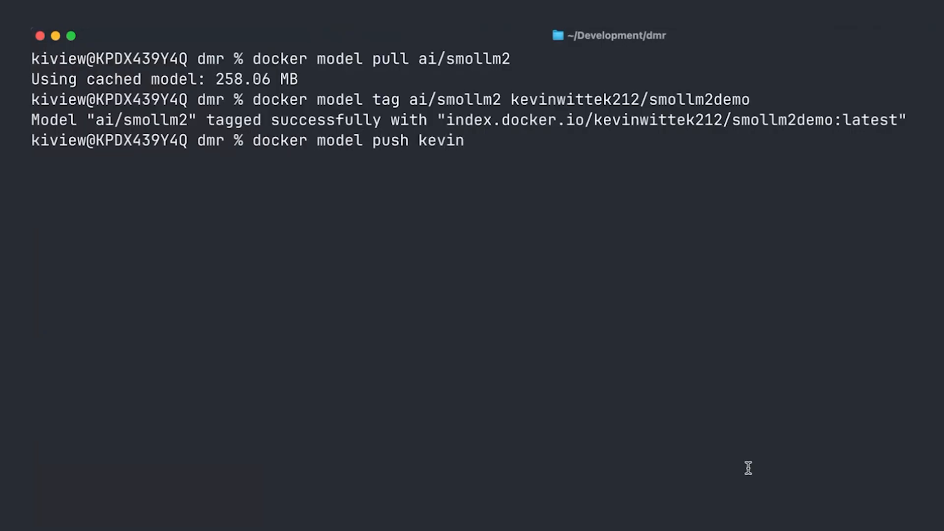
{"action": "type", "text": "wittek212"}
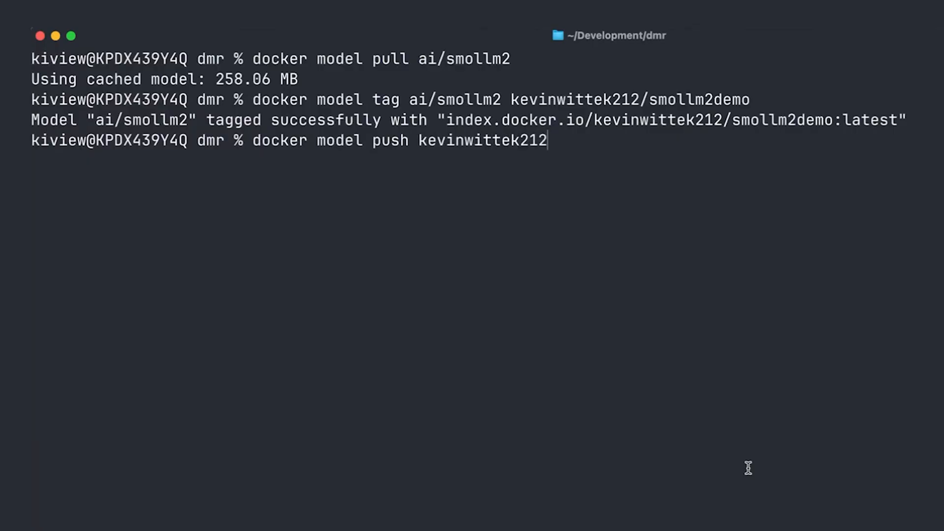
{"action": "type", "text": "/smollm2"}
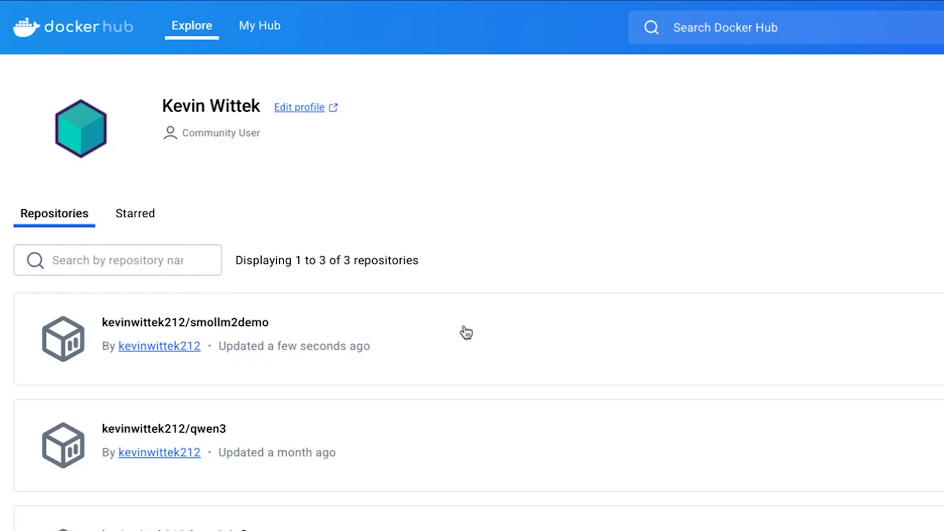
Return to Terminal showing the 258.07 MB smollm2demo push succeeded.
{"action": "left_click", "coordinate": [185, 322]}
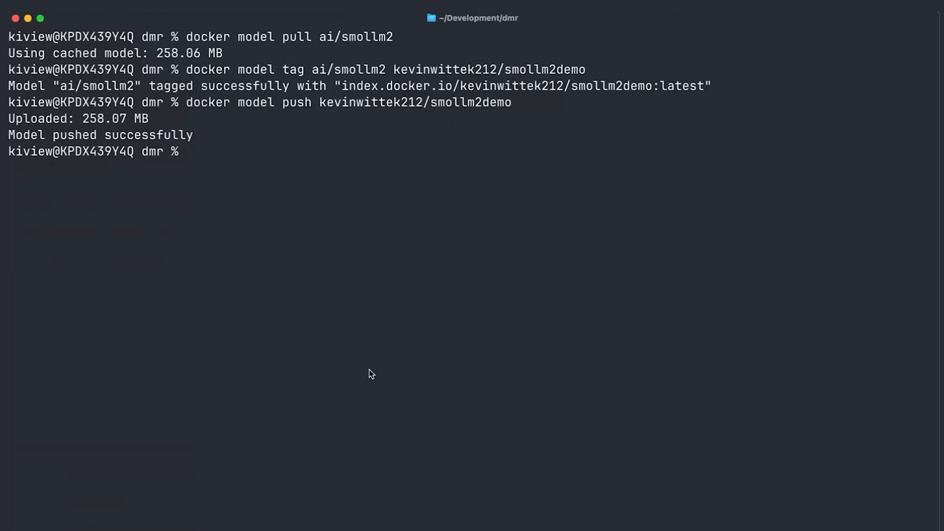
Download the Mistral-7B GGUF as model.gguf and package it as kevinwittek212/mistraldemo.
{"action": "type", "text": "curl -L -o model.gguf https://huggingface.co/TheBloke/Mistral-7B-v0.1-GGUF/resolve/main/mistral-7b-v0.1.Q4_K_M.gguf"}
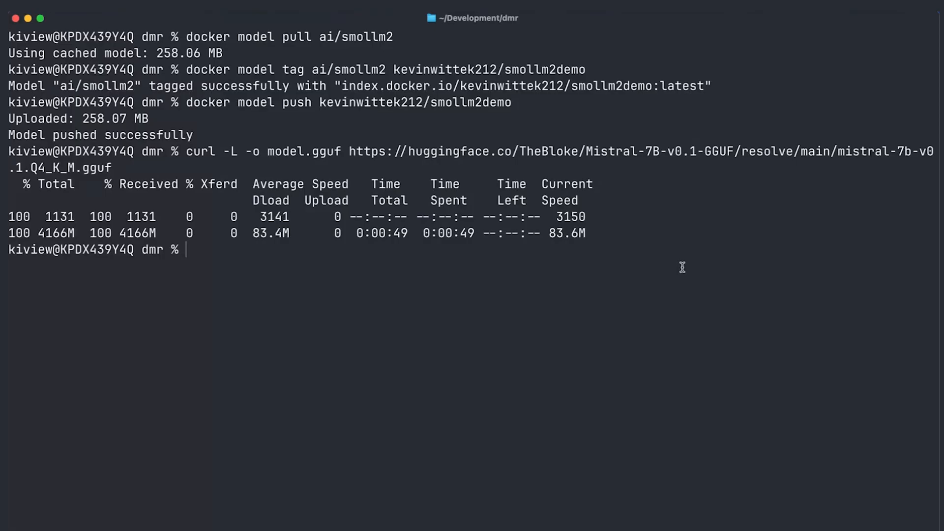
{"action": "type", "text": "docker mode"}
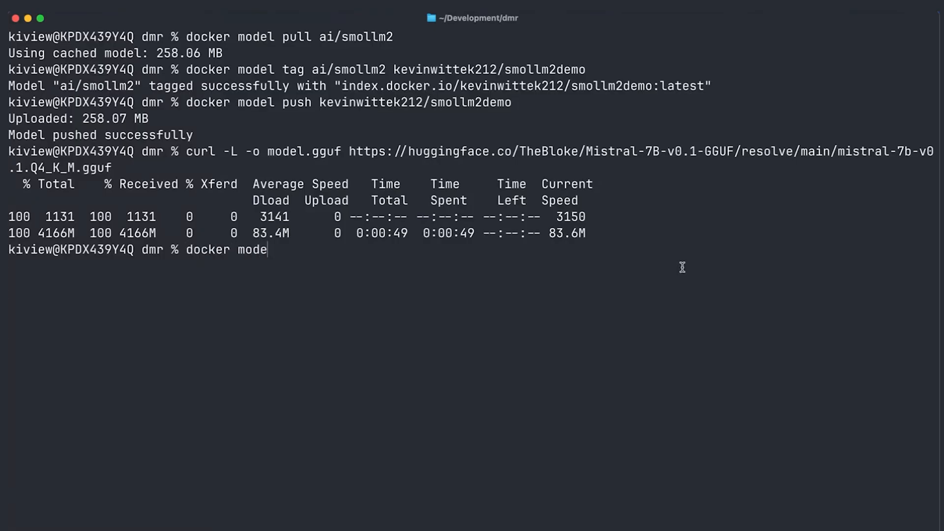
{"action": "type", "text": "l package --gguf"}
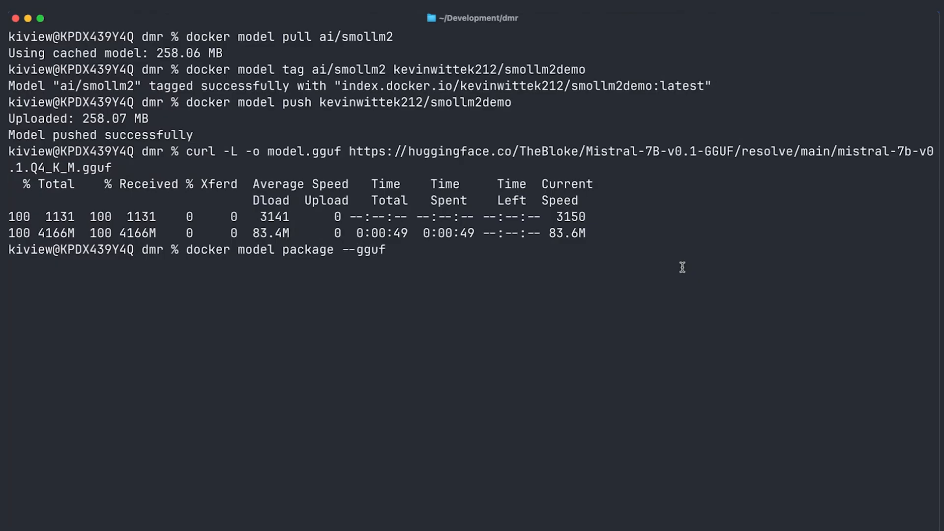
{"action": "type", "text": "\"\""}
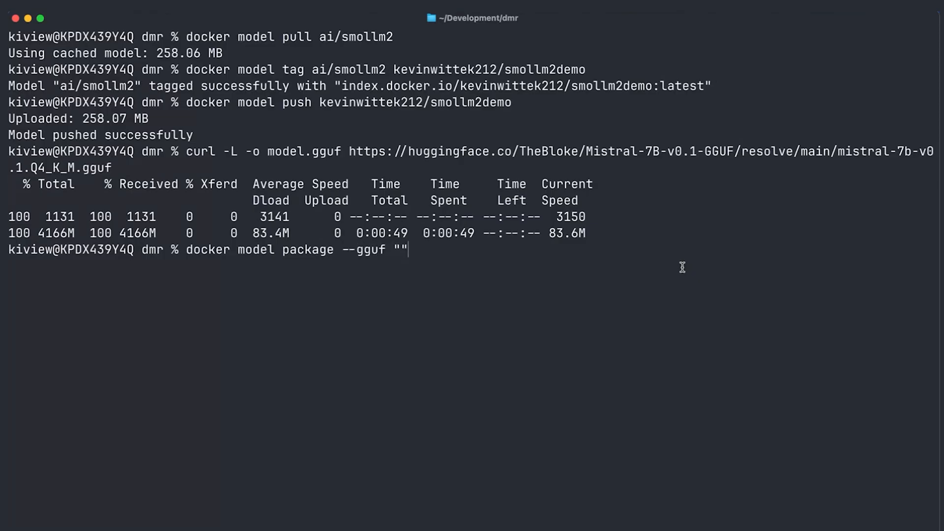
{"action": "type", "text": "$(pwd)/m"}
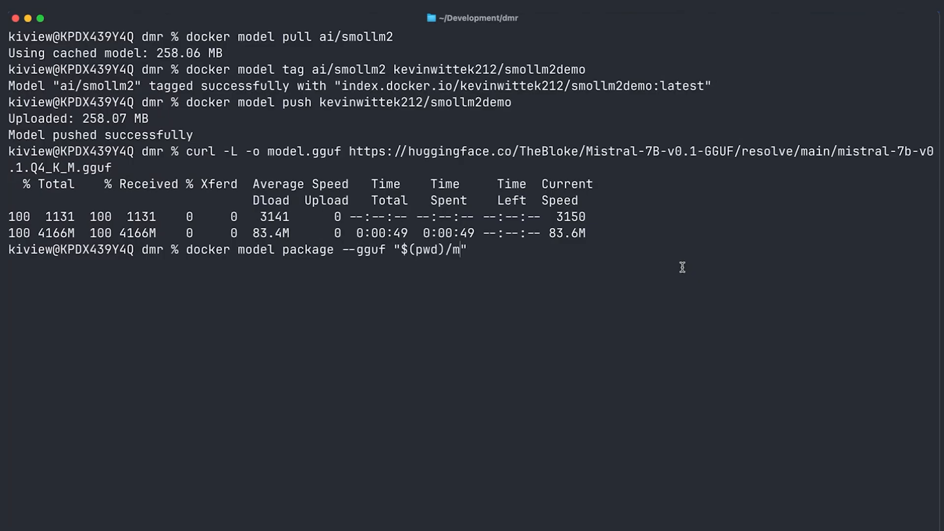
{"action": "type", "text": "odel.gguf"}
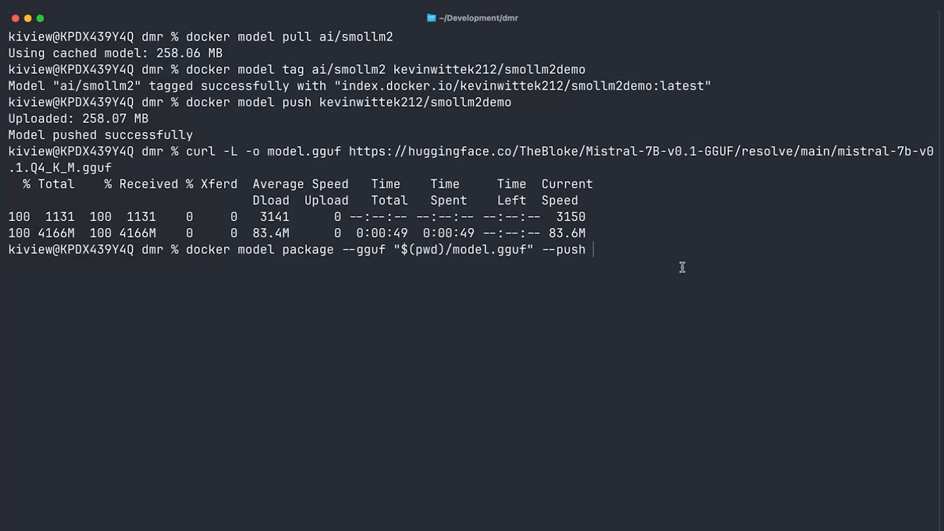
{"action": "type", "text": "kevinwittek"}
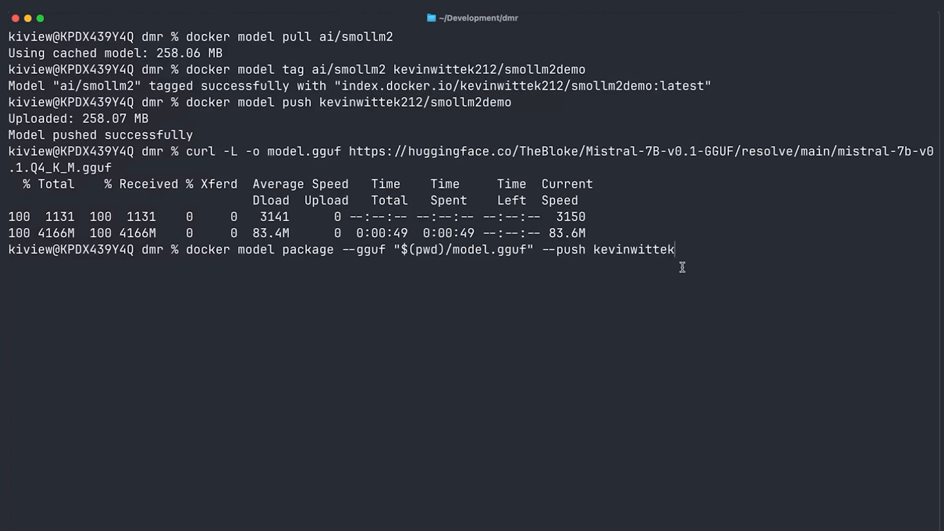
{"action": "type", "text": "212/mist"}
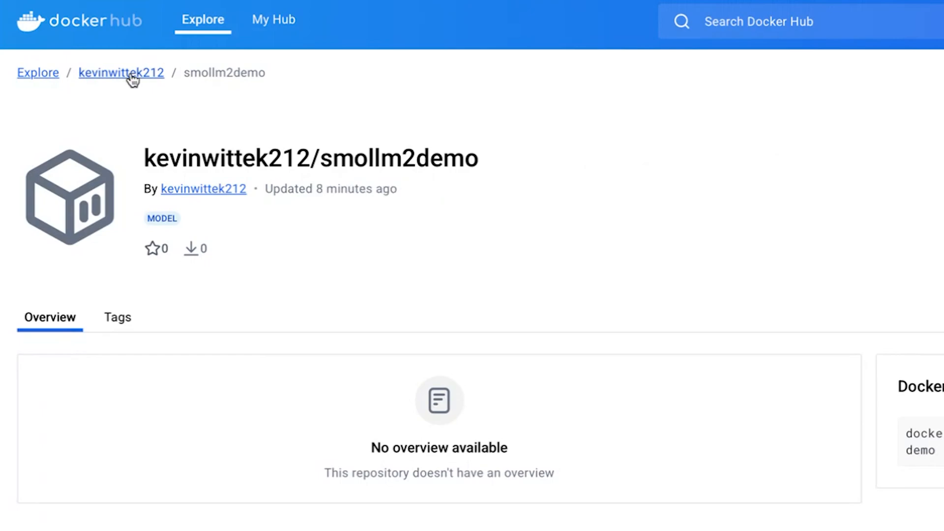
Return to the kevinwittek212 profile and open the new mistraldemo repository page.
{"action": "left_click", "coordinate": [121, 72]}
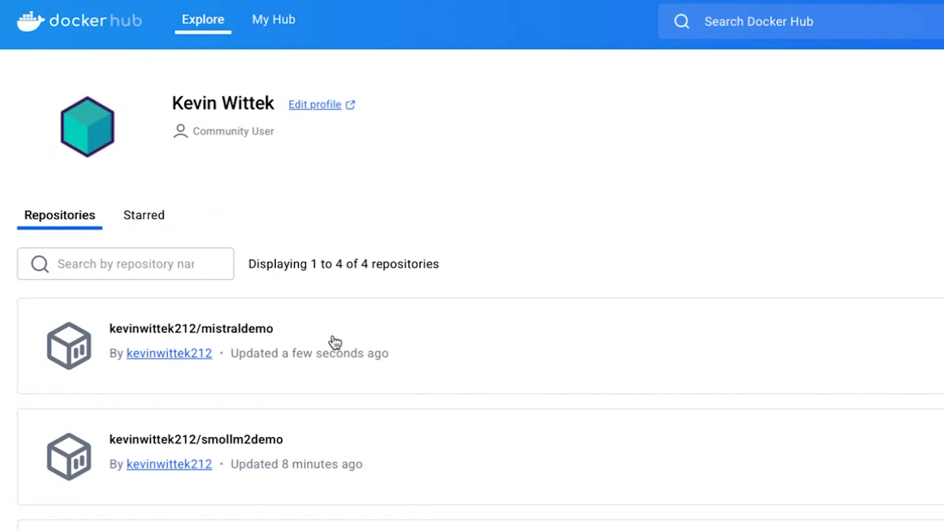
{"action": "left_click", "coordinate": [190, 327]}
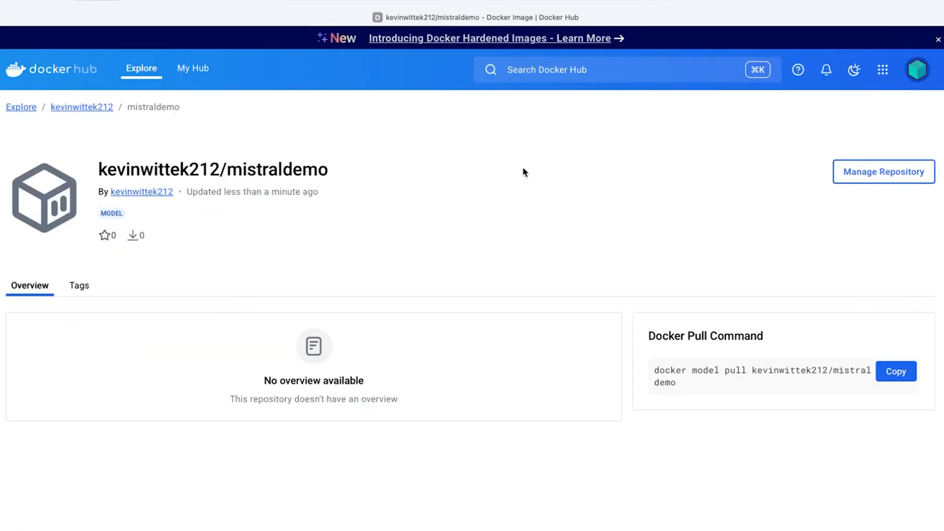